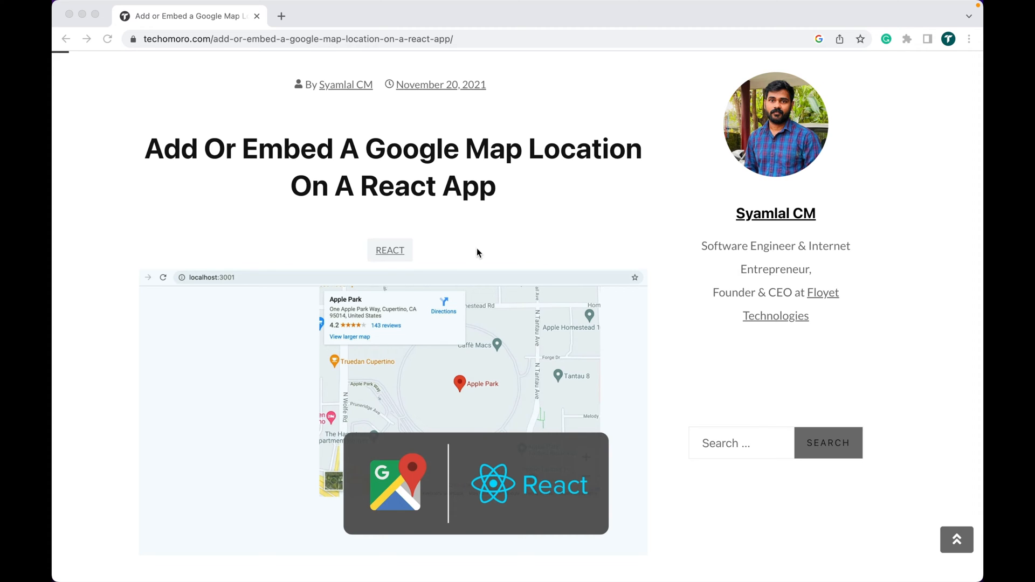
{"action": "mouse_move", "coordinate": [472, 357]}
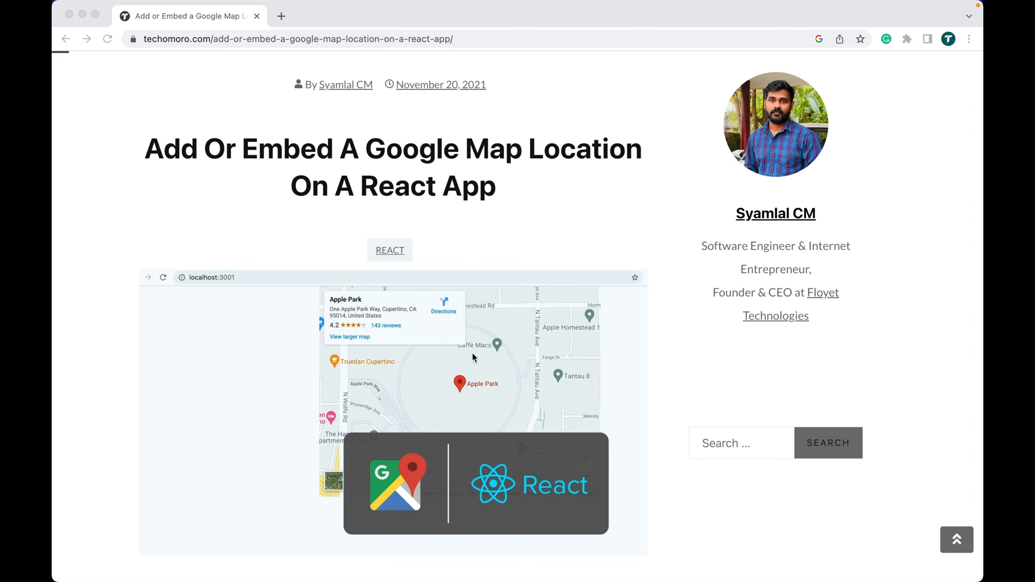
Scroll the techomoro.com tutorial to the npx create-react-app command section.
{"action": "scroll", "scroll_direction": "down", "scroll_amount": 3}
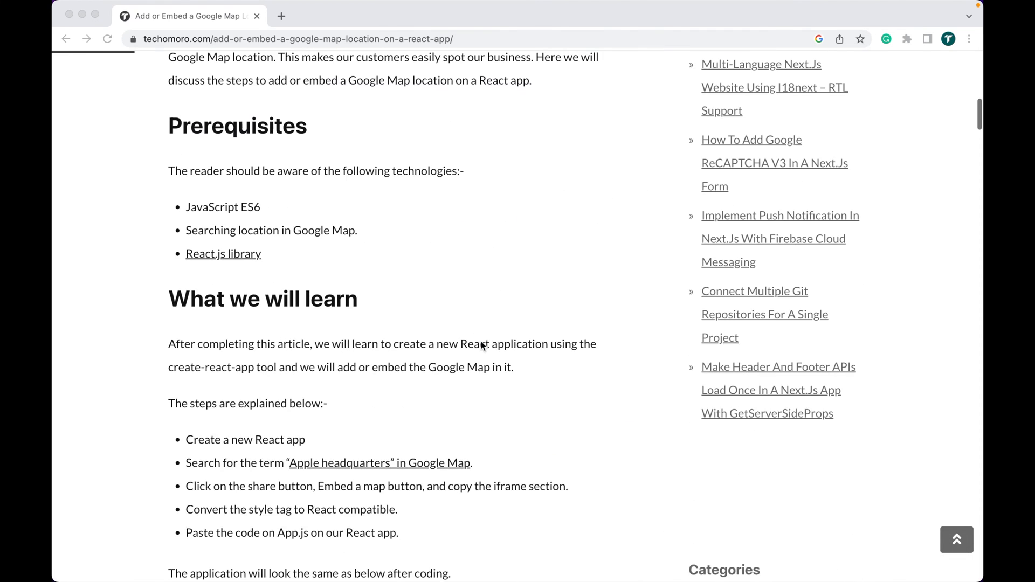
{"action": "scroll", "scroll_direction": "up", "scroll_amount": 3}
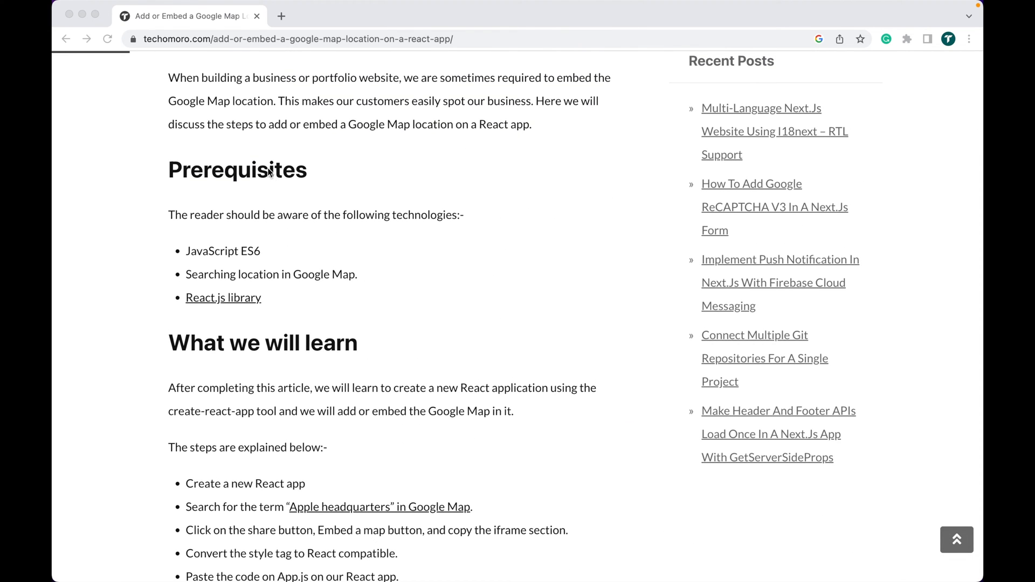
{"action": "mouse_move", "coordinate": [265, 256]}
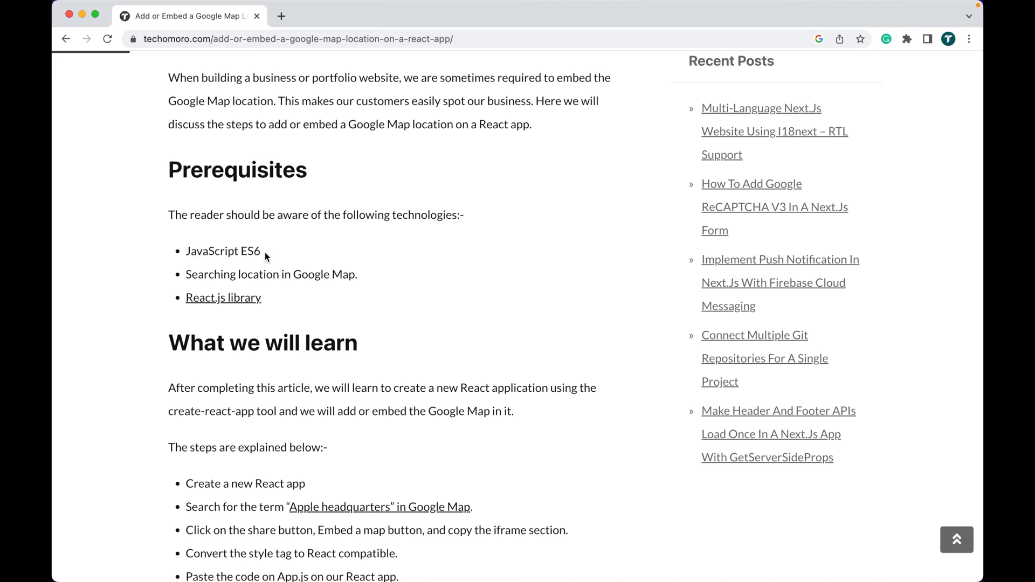
{"action": "mouse_move", "coordinate": [319, 275]}
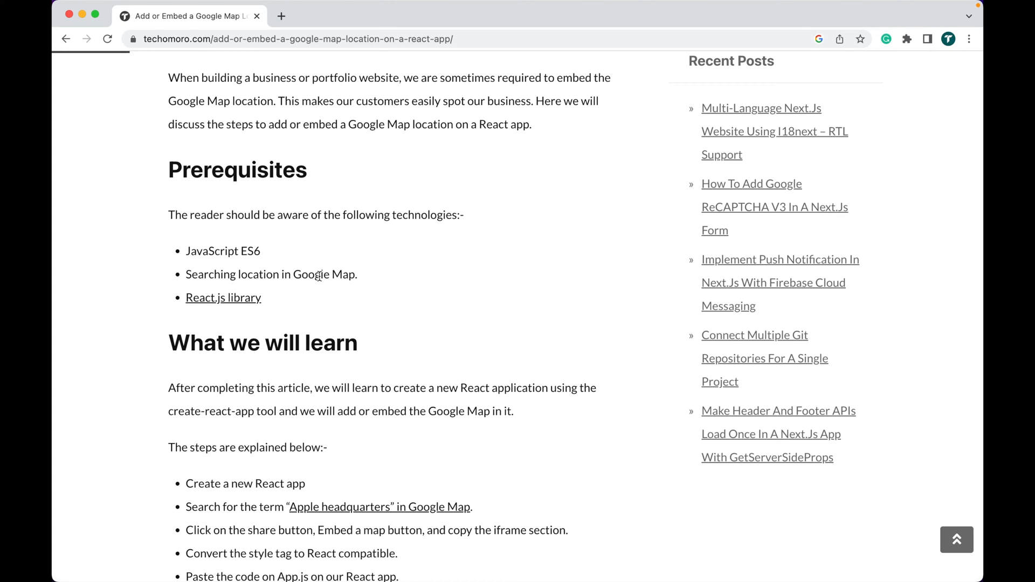
{"action": "mouse_move", "coordinate": [223, 298]}
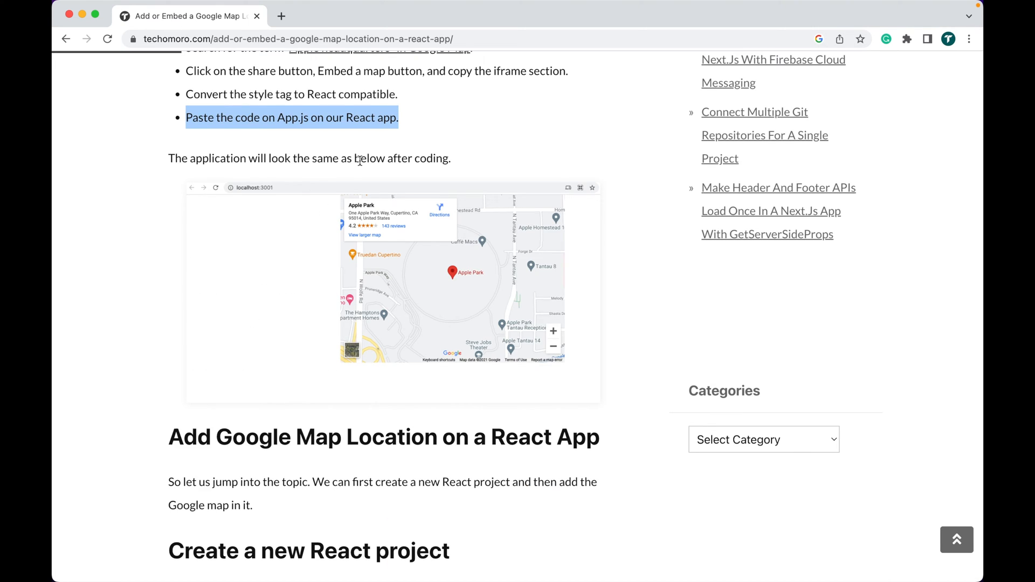
{"action": "mouse_move", "coordinate": [355, 268]}
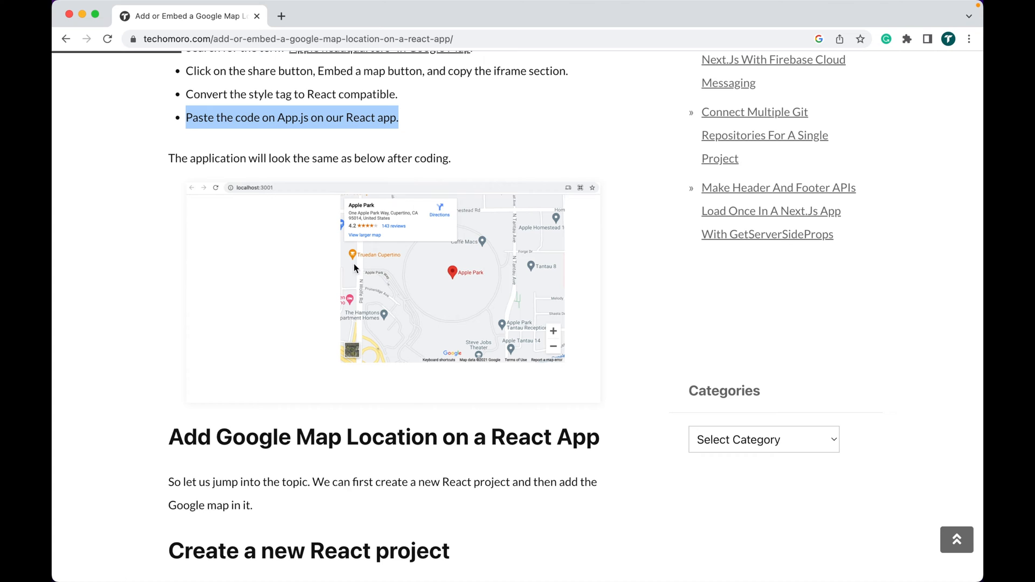
{"action": "mouse_move", "coordinate": [417, 331]}
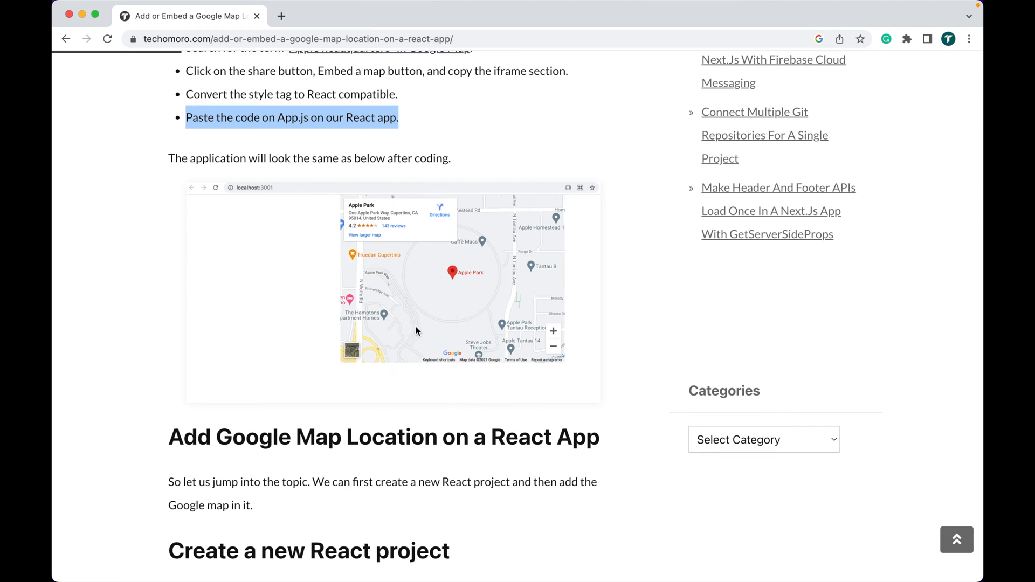
{"action": "mouse_move", "coordinate": [340, 220]}
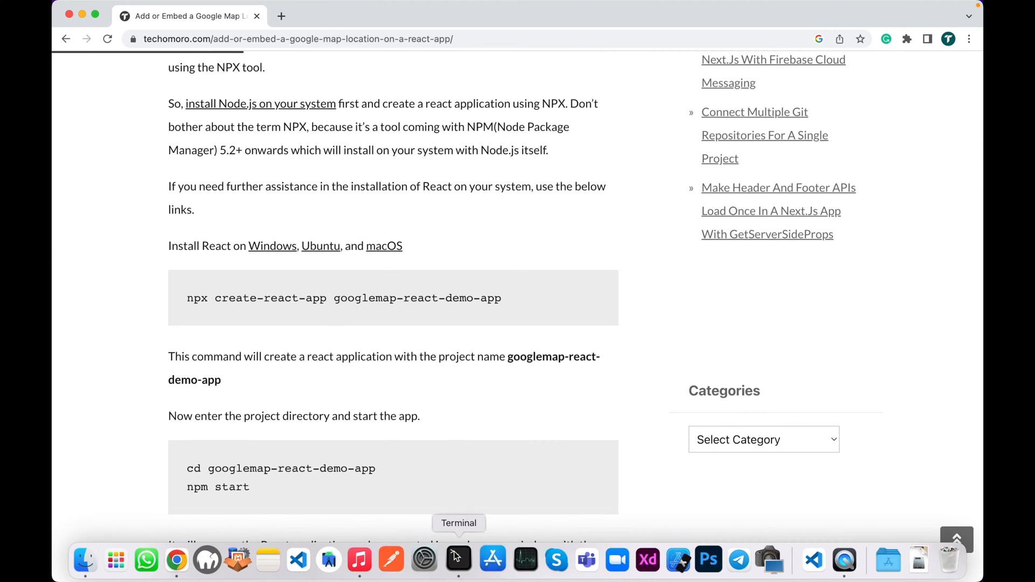
Run npx create-react-app googlemap-react-demo-app in Terminal.
{"action": "left_click", "coordinate": [457, 560]}
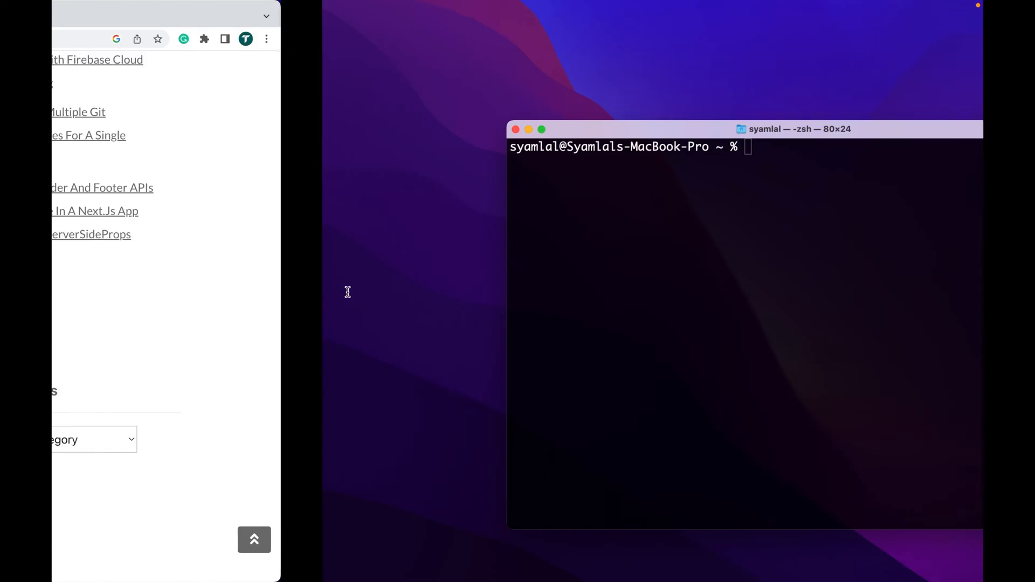
{"action": "type", "text": "npx create-react-app googlemap-react-demo-app"}
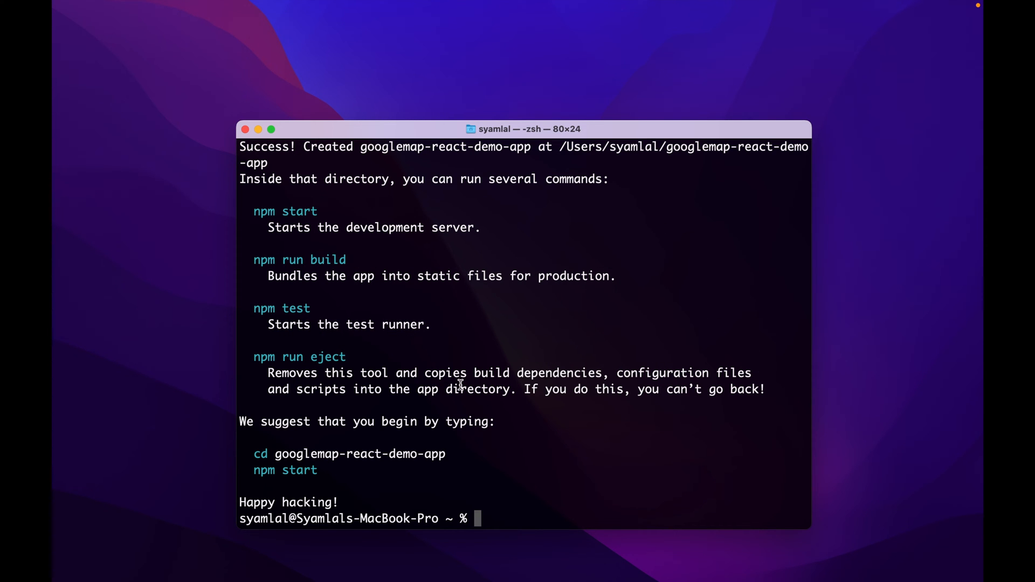
{"action": "mouse_move", "coordinate": [421, 343]}
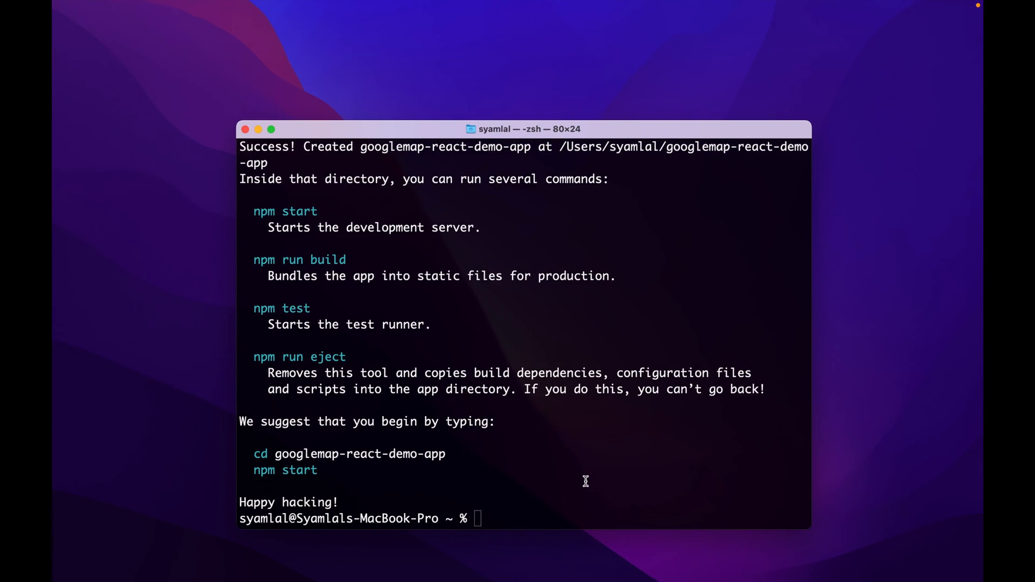
Enter googlemap-react-demo-app, launch it in VS Code with 'code .', and run npm start.
{"action": "type", "text": "cd googlemap-react-demo-app"}
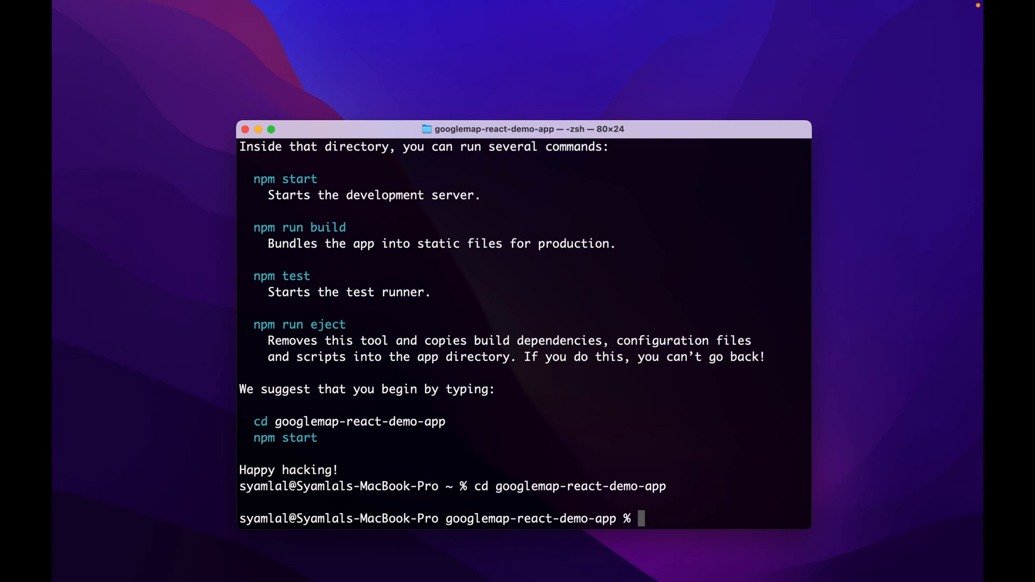
{"action": "type", "text": "code"}
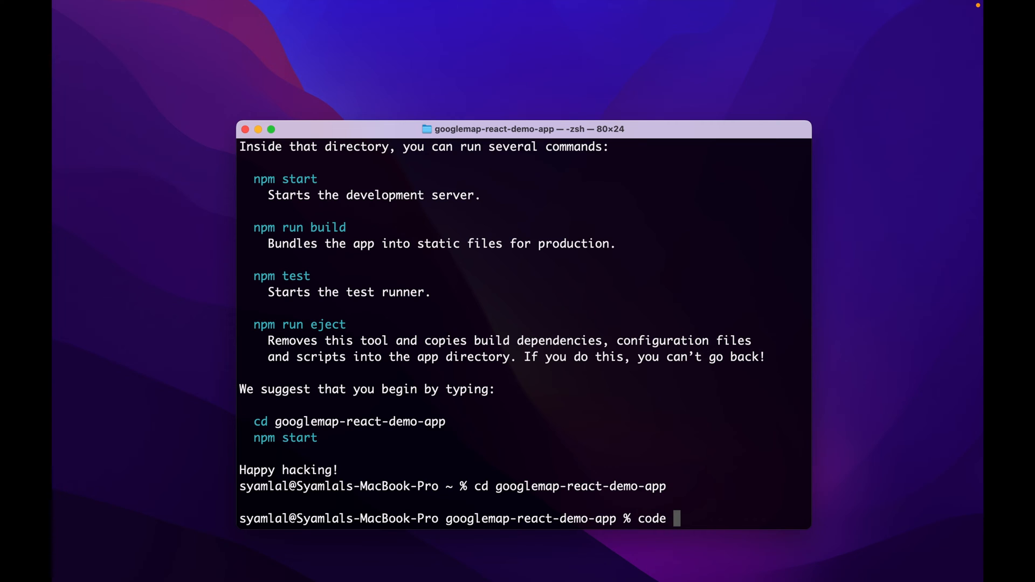
{"action": "type", "text": "."}
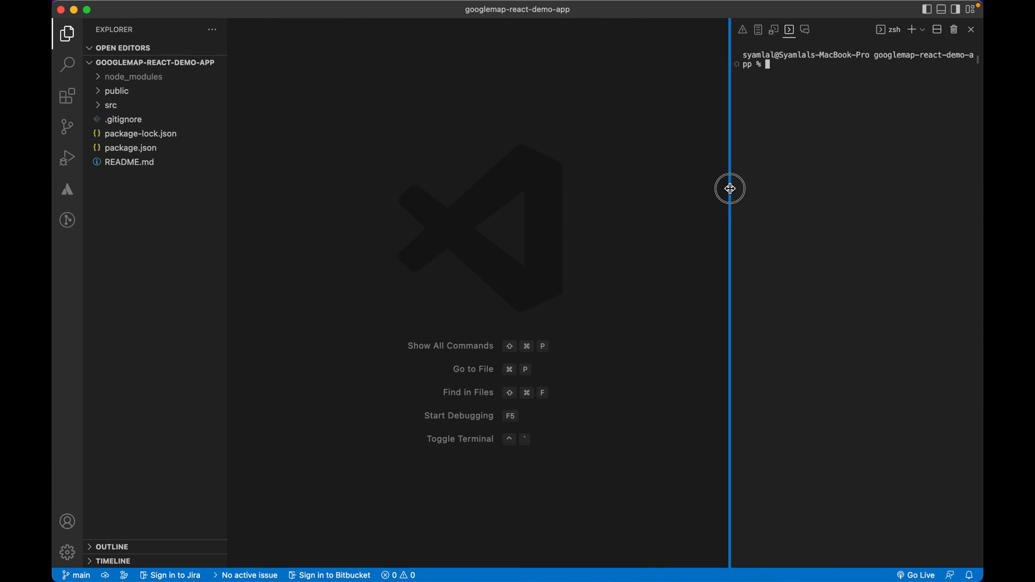
{"action": "mouse_move", "coordinate": [833, 155]}
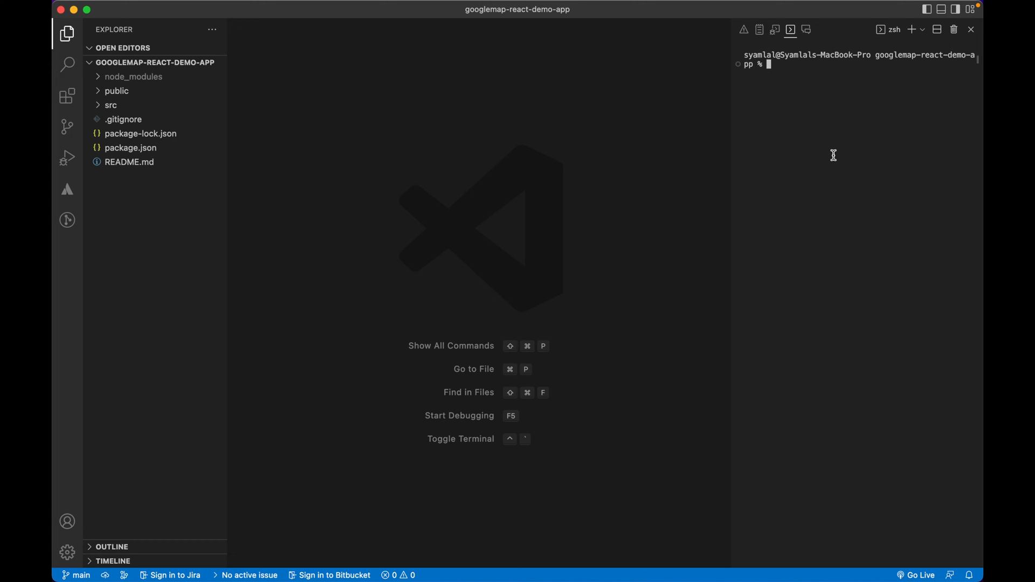
{"action": "type", "text": "npm start"}
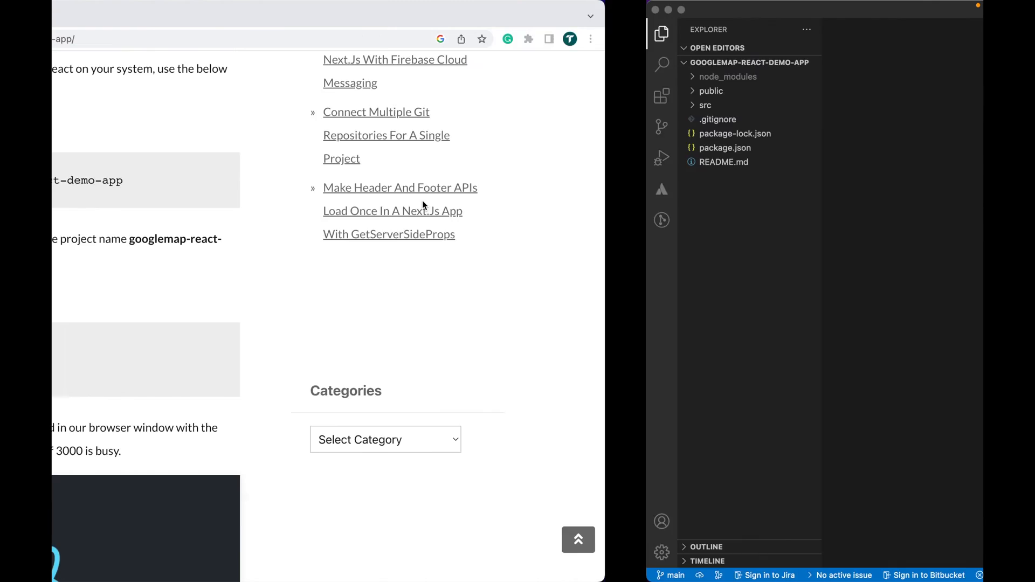
Check the default React page at localhost:3000, then follow the tutorial's maps.google.com link.
{"action": "left_click", "coordinate": [436, 17]}
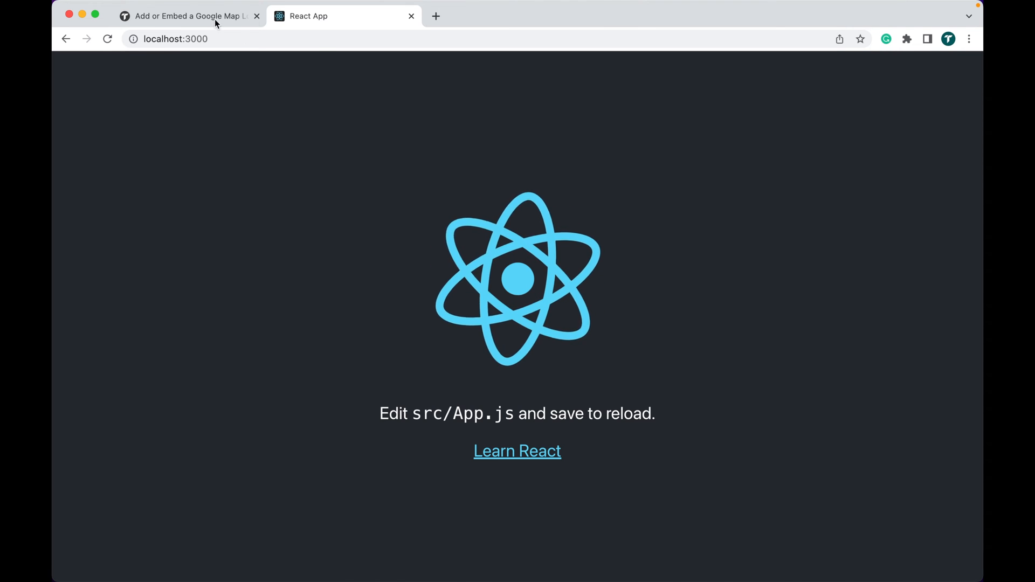
{"action": "left_click", "coordinate": [188, 16]}
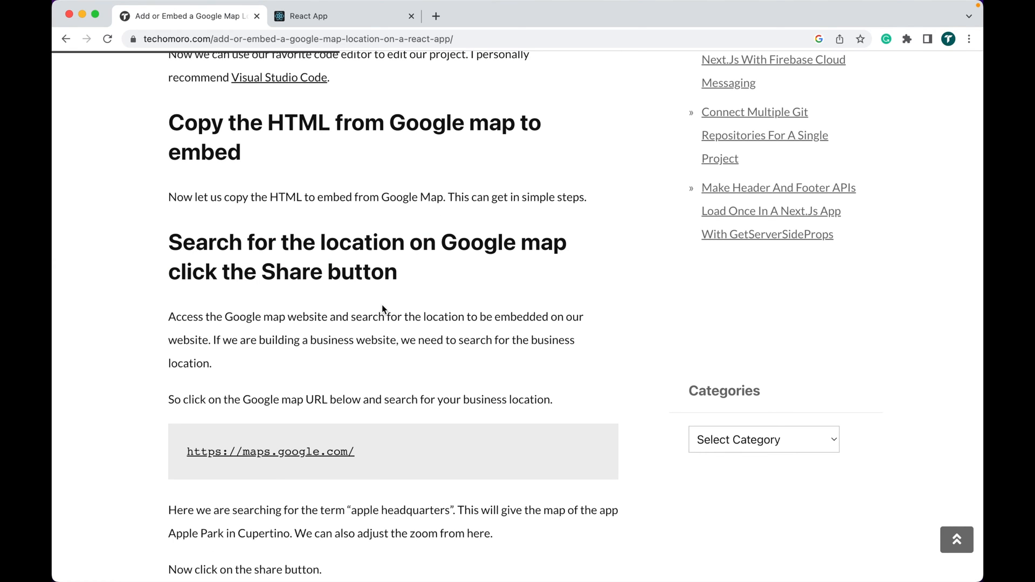
{"action": "scroll", "scroll_direction": "down", "scroll_amount": 3}
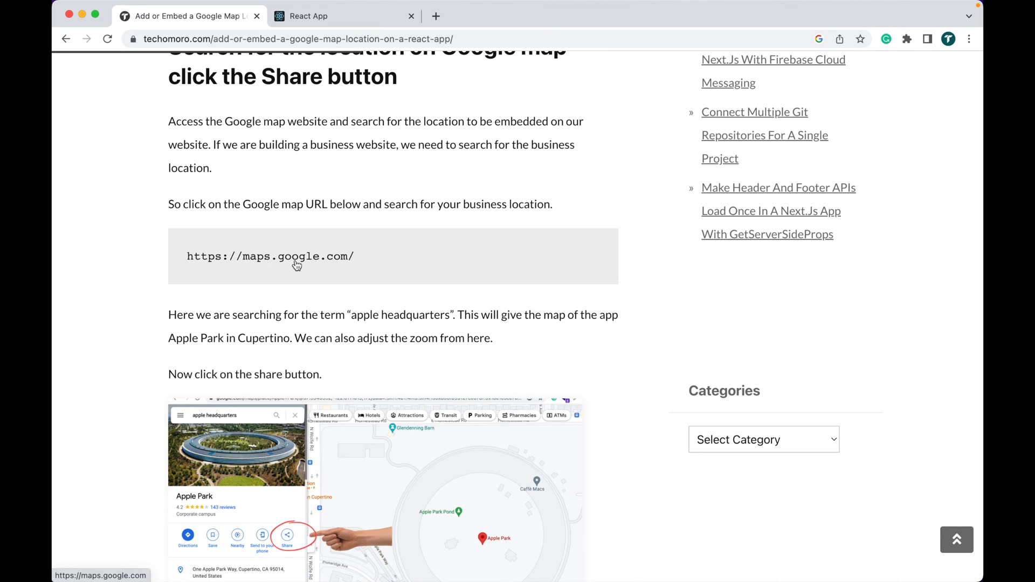
{"action": "left_click", "coordinate": [269, 256]}
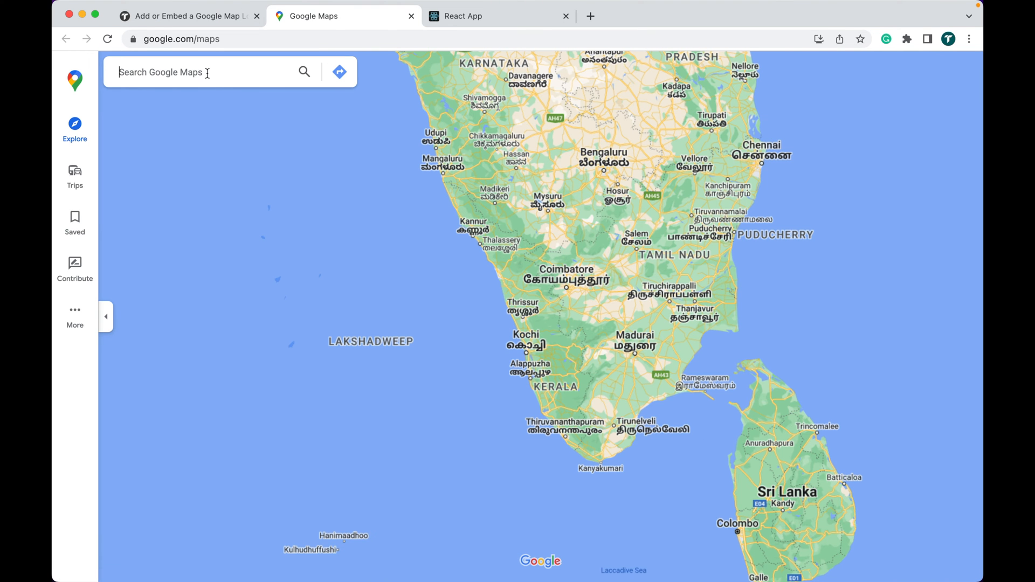
Search Google Maps for Apple Park in Cupertino and bring up its Share dialog.
{"action": "left_click", "coordinate": [199, 73]}
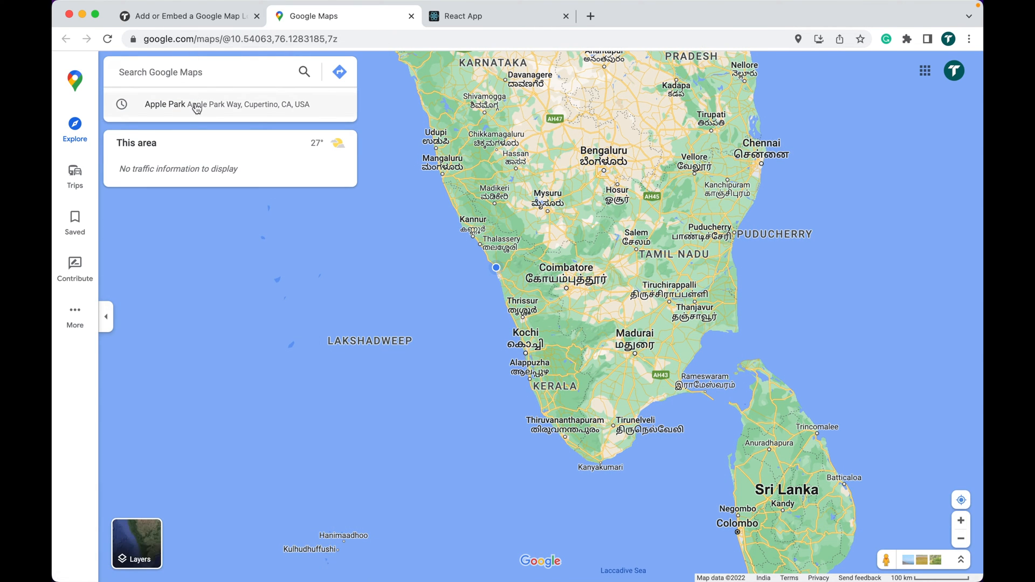
{"action": "left_click", "coordinate": [196, 105]}
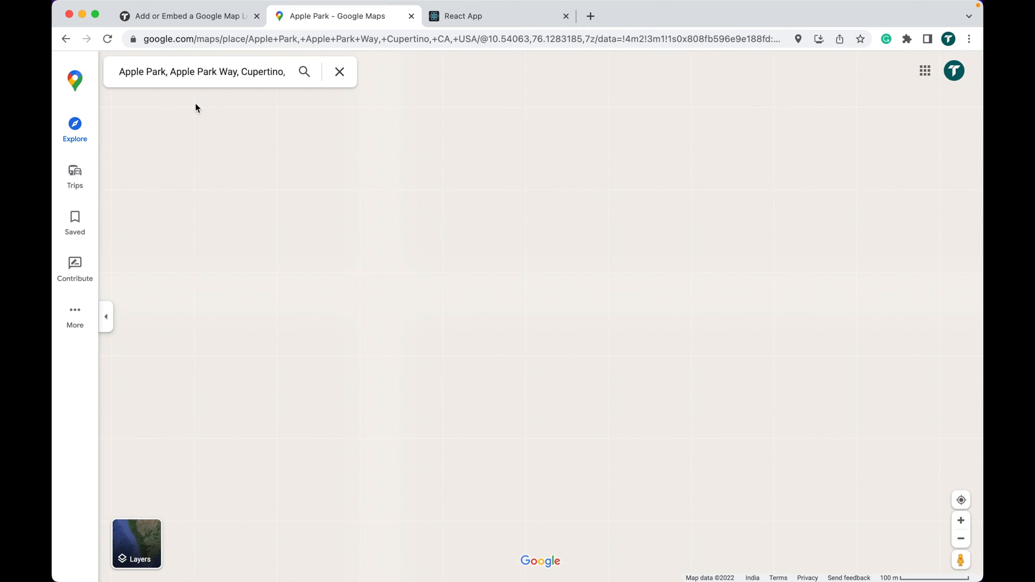
{"action": "left_click", "coordinate": [304, 71]}
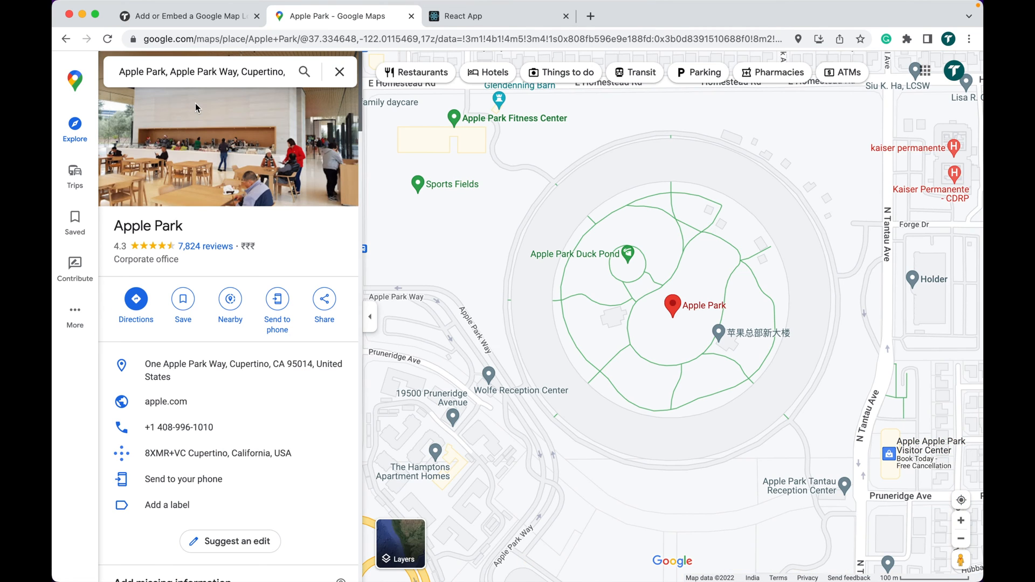
{"action": "mouse_move", "coordinate": [550, 292]}
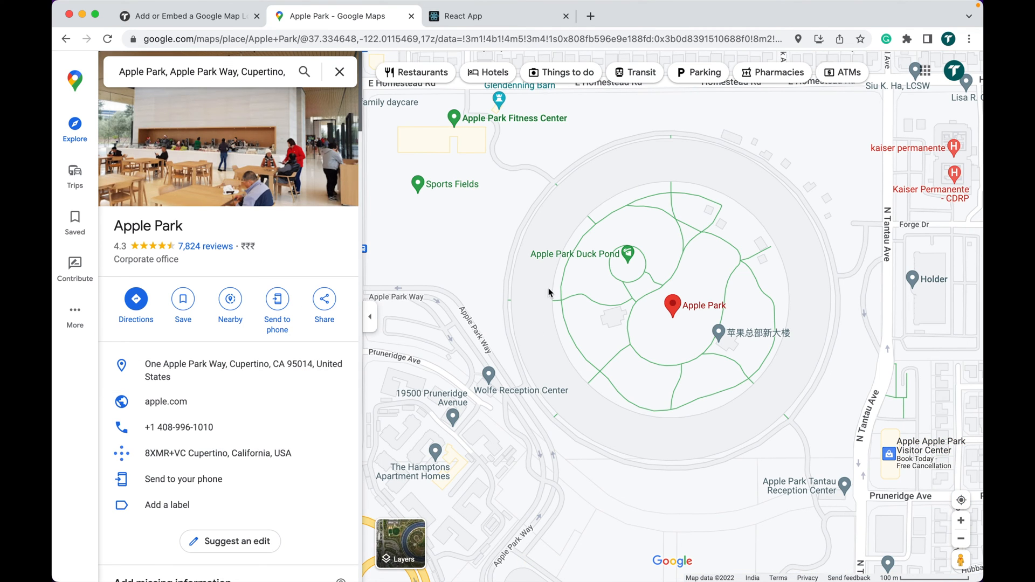
{"action": "mouse_move", "coordinate": [689, 328]}
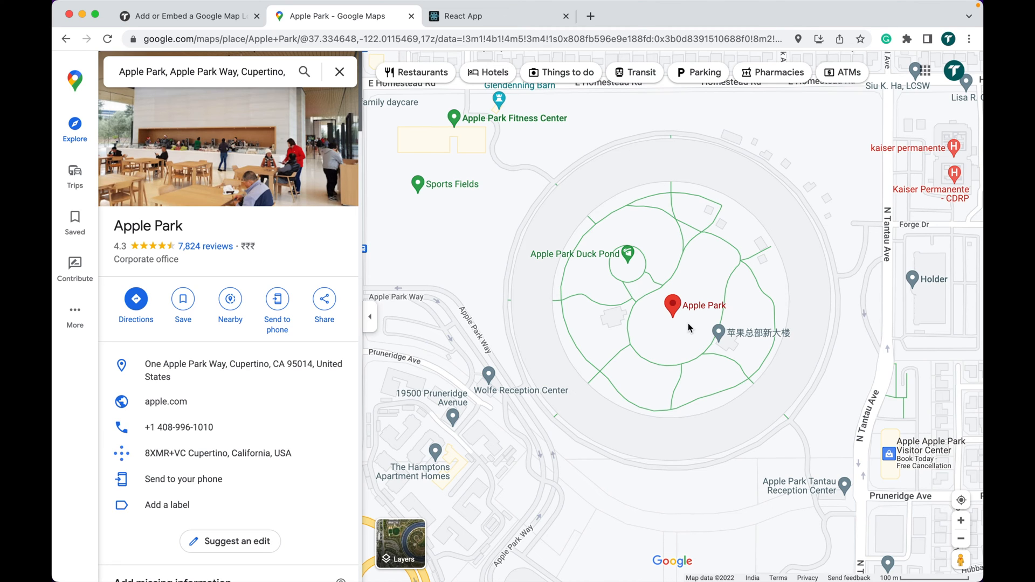
{"action": "mouse_move", "coordinate": [324, 300]}
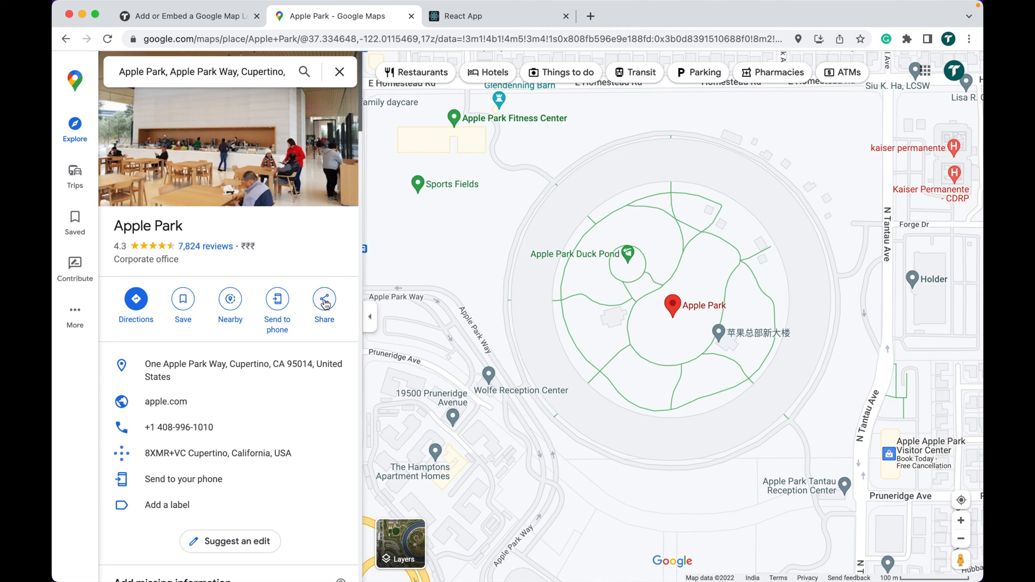
{"action": "left_click", "coordinate": [323, 299]}
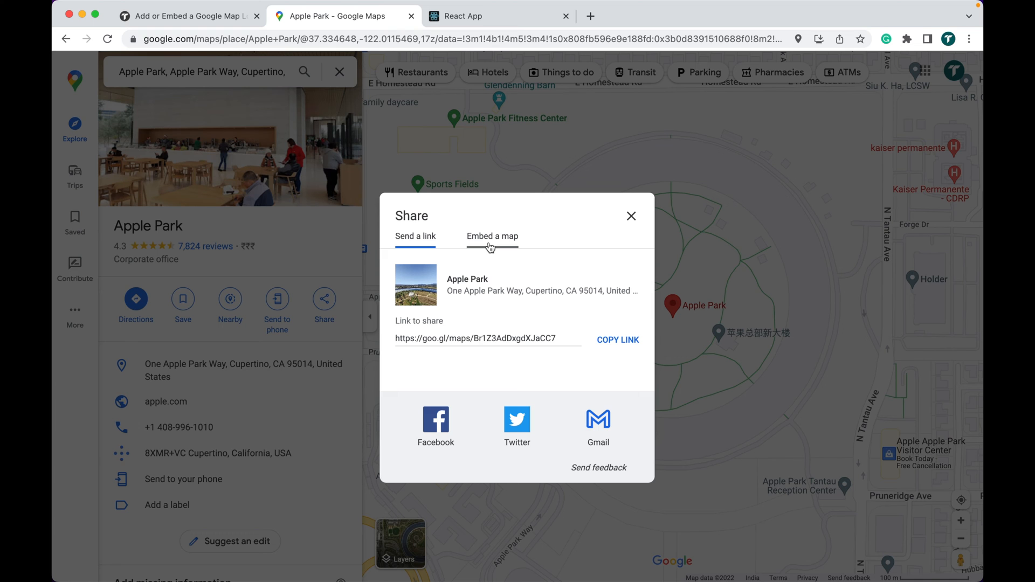
Switch to Embed a map and copy the Apple Park iframe HTML.
{"action": "left_click", "coordinate": [493, 236]}
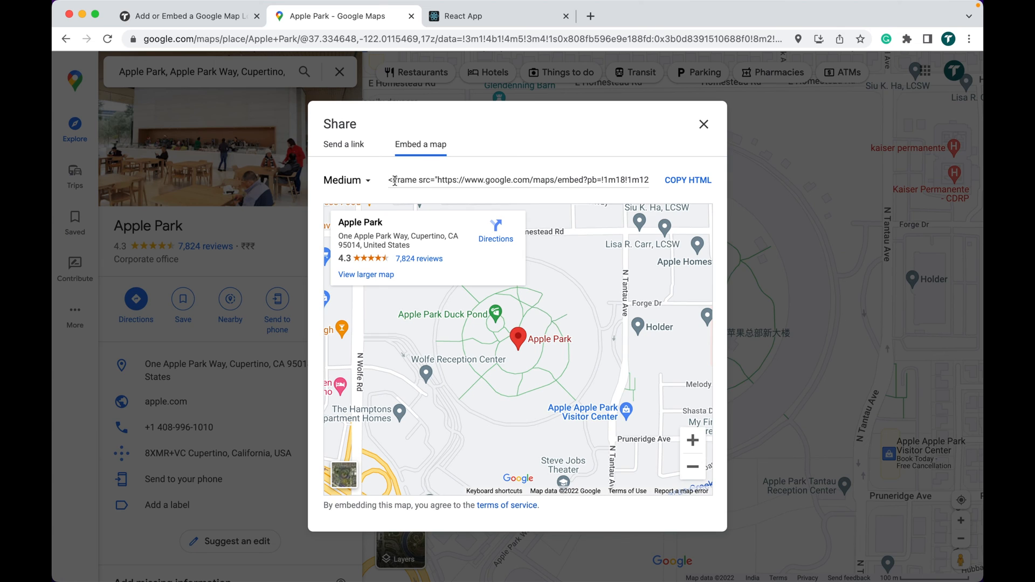
{"action": "mouse_move", "coordinate": [690, 189]}
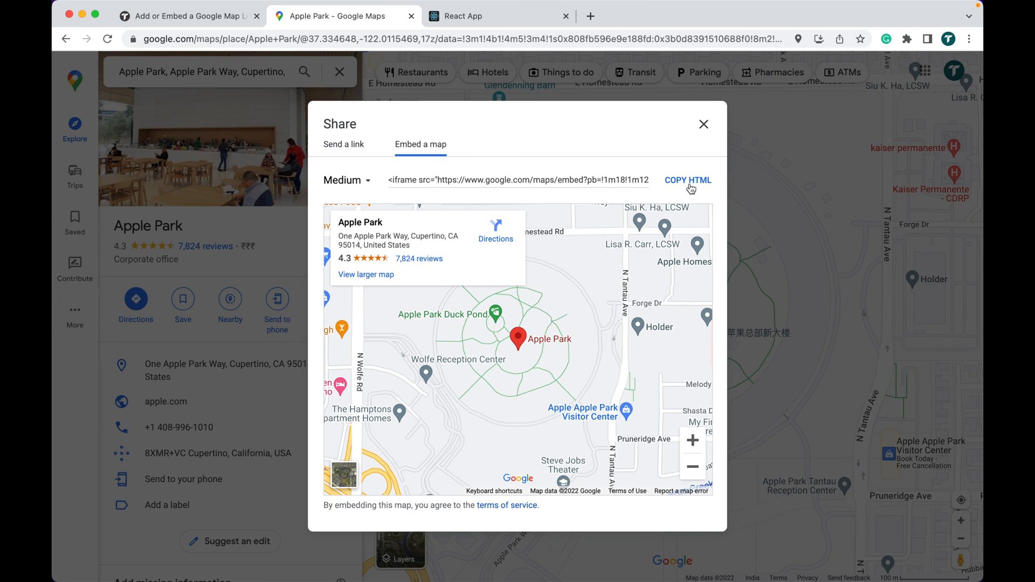
{"action": "left_click", "coordinate": [687, 180]}
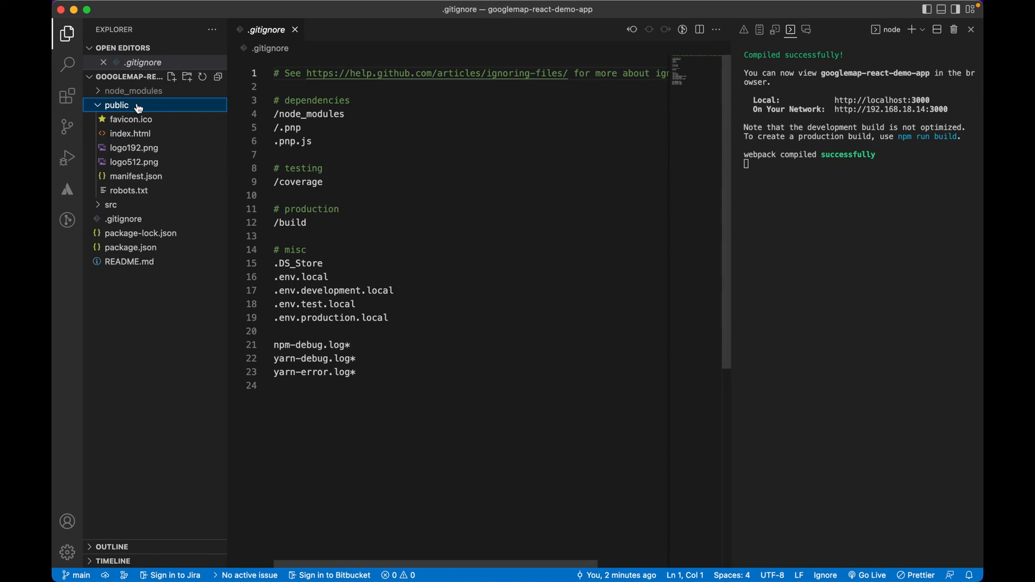
Edit src/App.js to return the App div with the Apple Park iframe, and save it.
{"action": "left_click", "coordinate": [110, 119]}
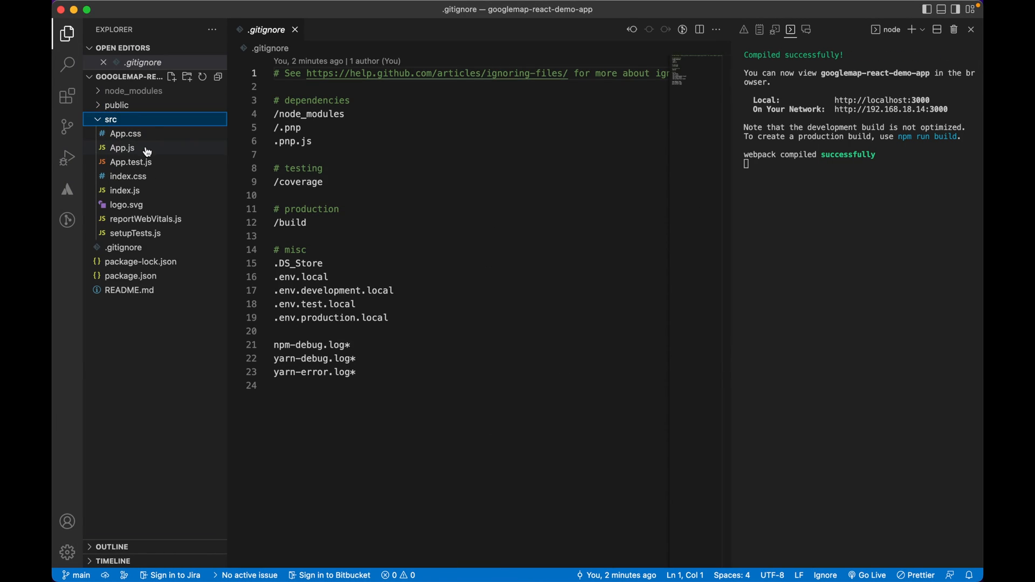
{"action": "left_click", "coordinate": [122, 147]}
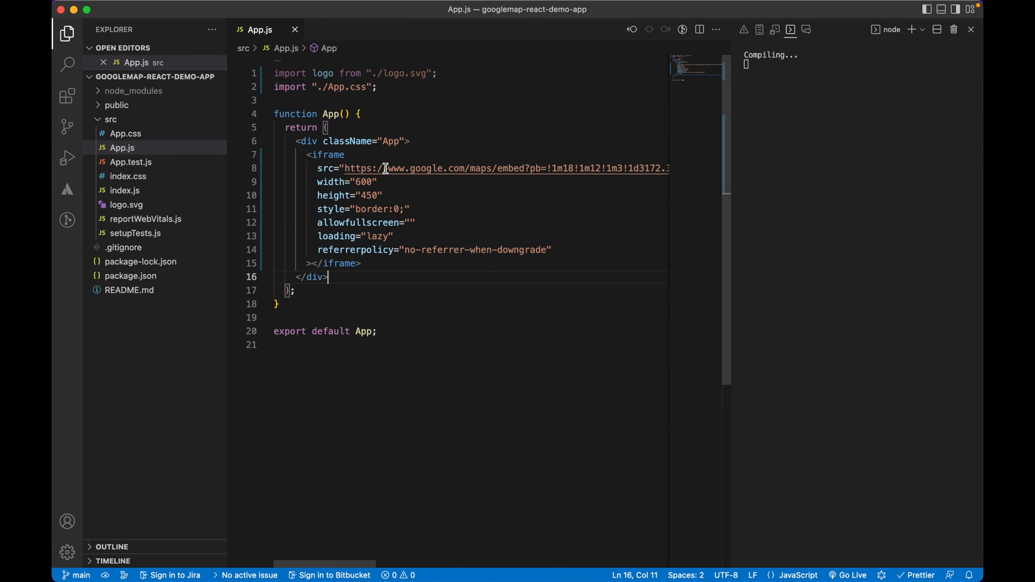
{"action": "key", "text": "cmd+s"}
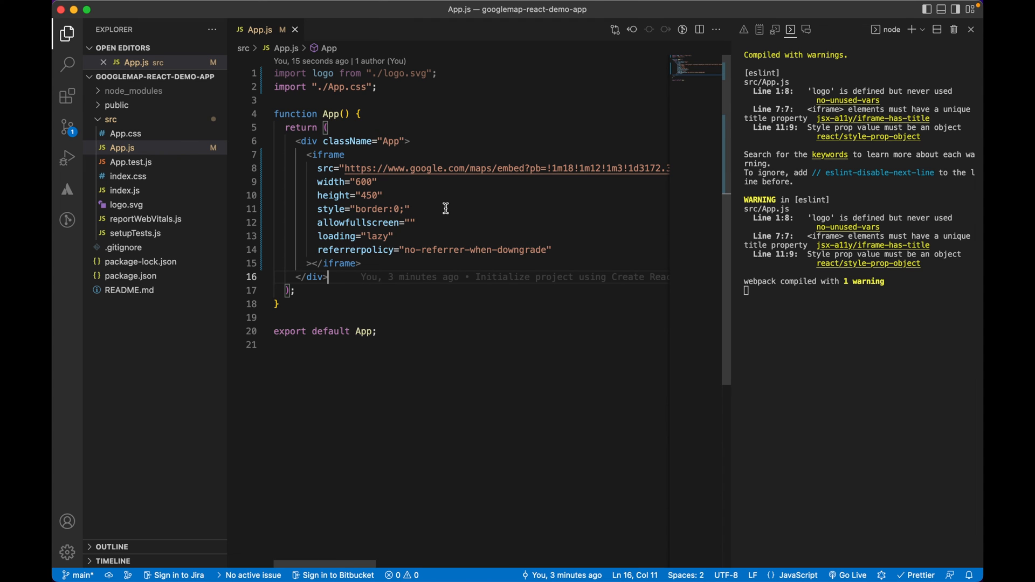
{"action": "mouse_move", "coordinate": [442, 213]}
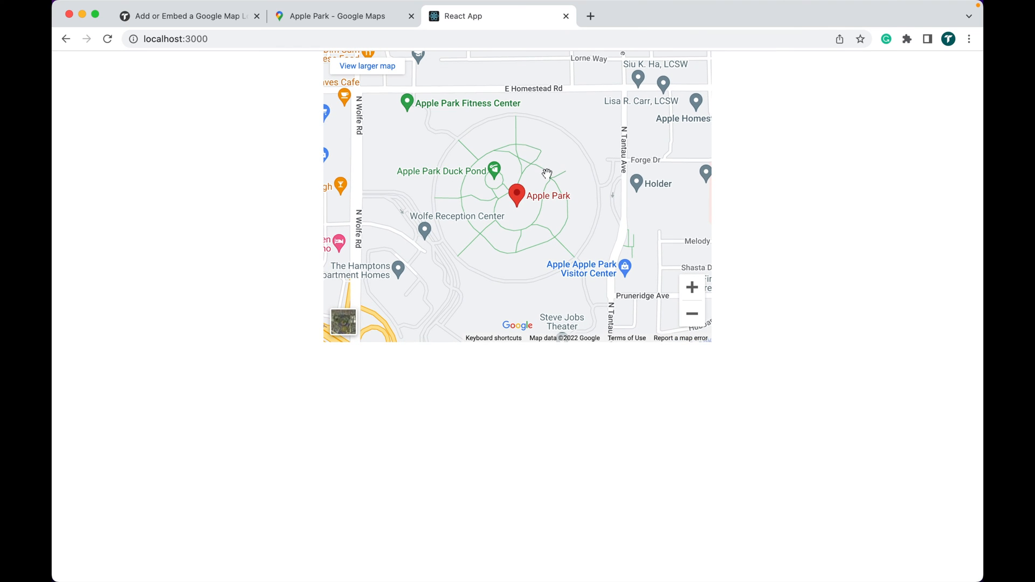
Review the tutorial's final App.js example and scroll to its CodeSandbox and GitHub links.
{"action": "left_click", "coordinate": [188, 15]}
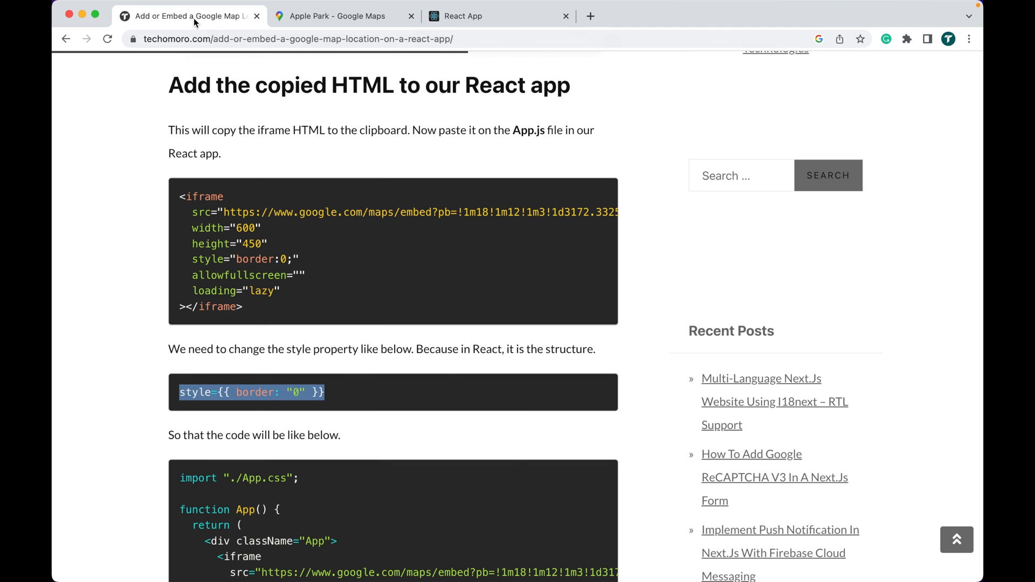
{"action": "scroll", "scroll_direction": "down", "scroll_amount": 3}
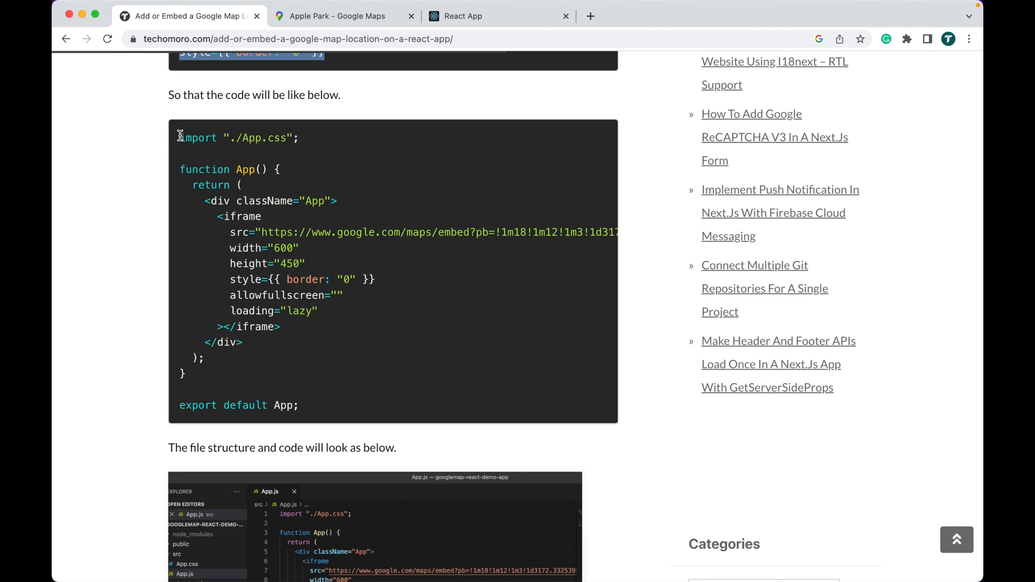
{"action": "mouse_move", "coordinate": [182, 168]}
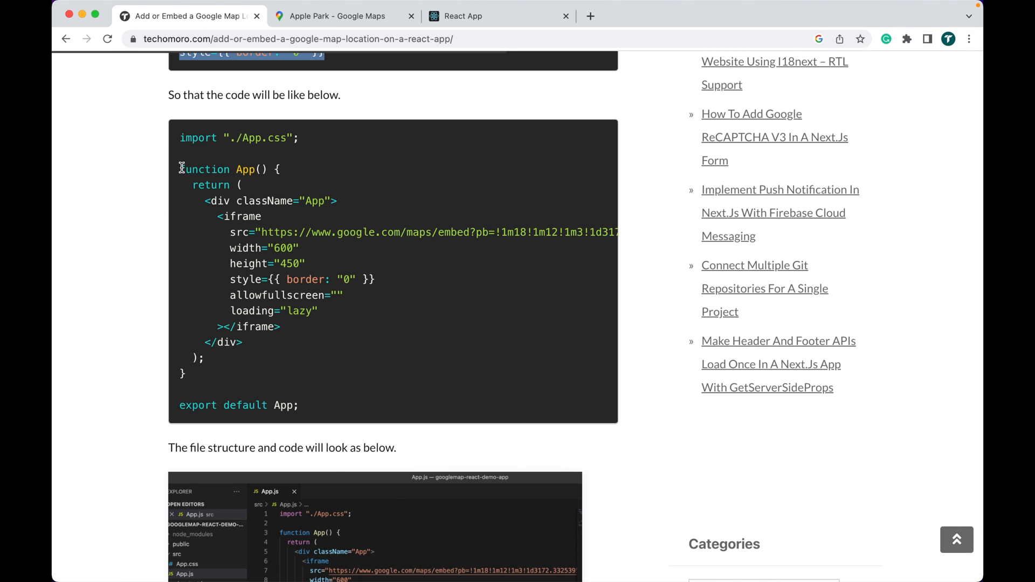
{"action": "left_click_drag", "start_coordinate": [179, 169], "coordinate": [322, 408]}
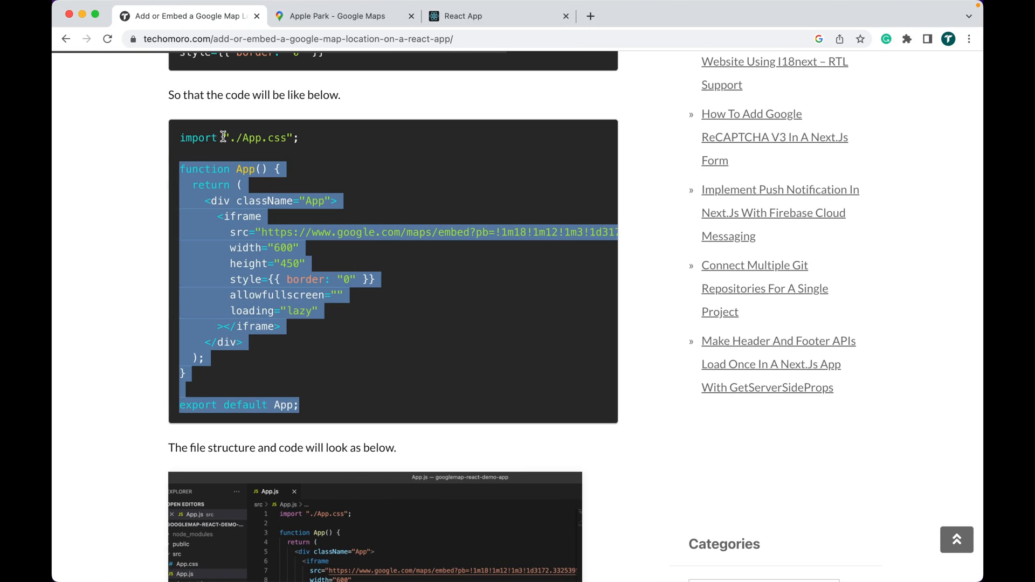
{"action": "scroll", "scroll_direction": "down", "scroll_amount": 3}
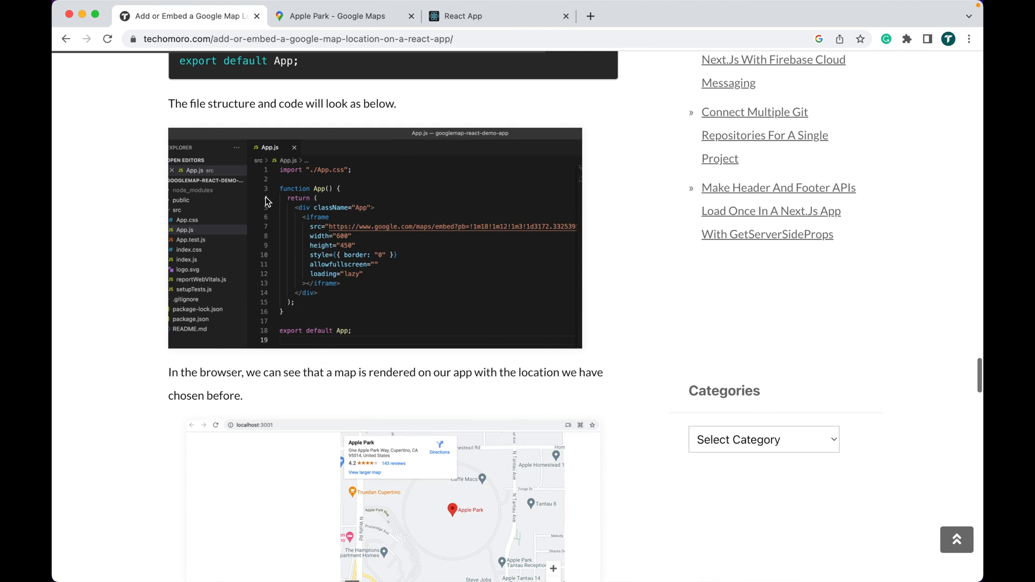
{"action": "scroll", "scroll_direction": "down", "scroll_amount": 3}
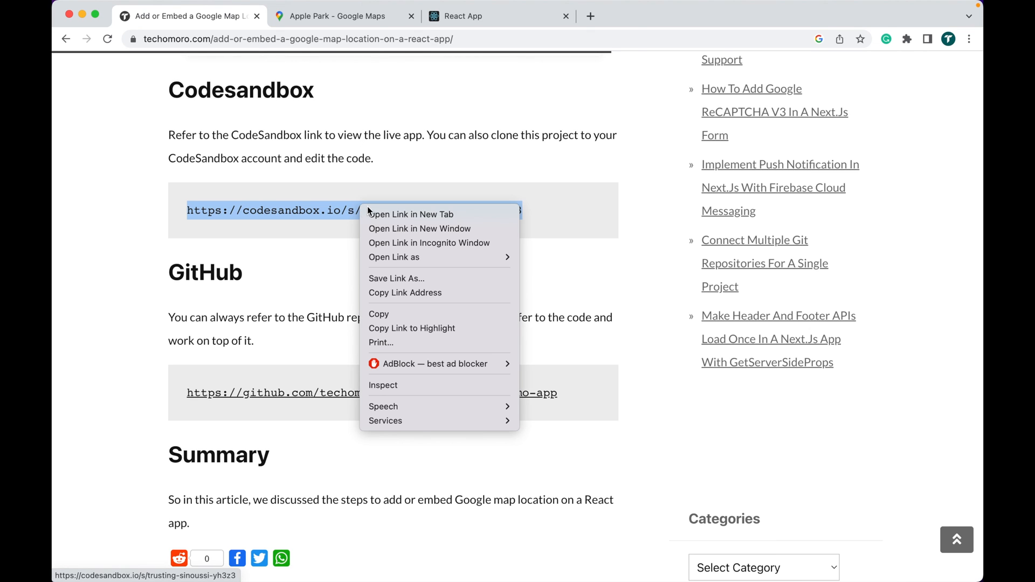
Launch the CodeSandbox demo in a new tab and select the GitHub repository link.
{"action": "left_click", "coordinate": [411, 213]}
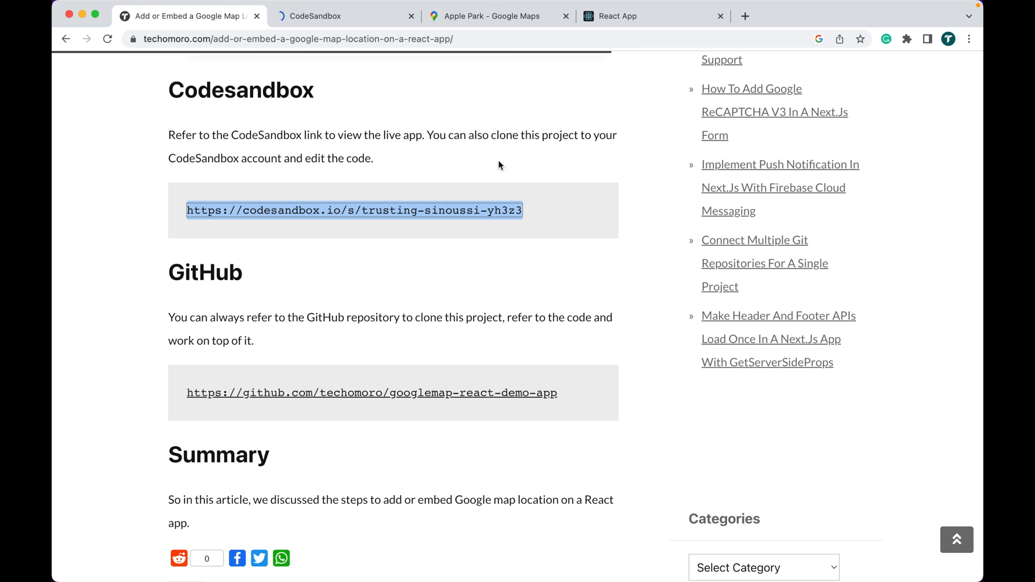
{"action": "scroll", "scroll_direction": "down", "scroll_amount": 3}
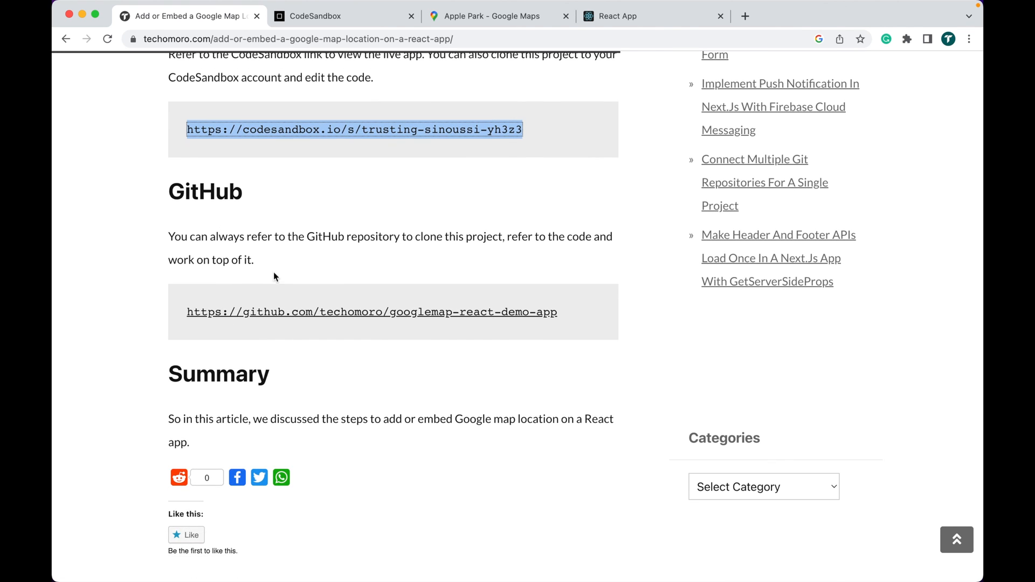
{"action": "mouse_move", "coordinate": [271, 254]}
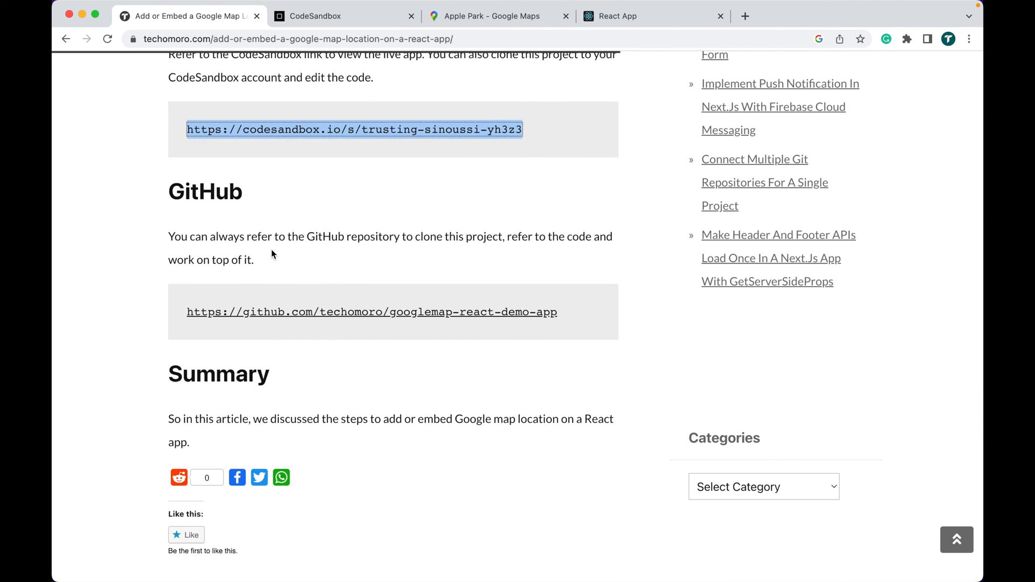
{"action": "left_click", "coordinate": [323, 313]}
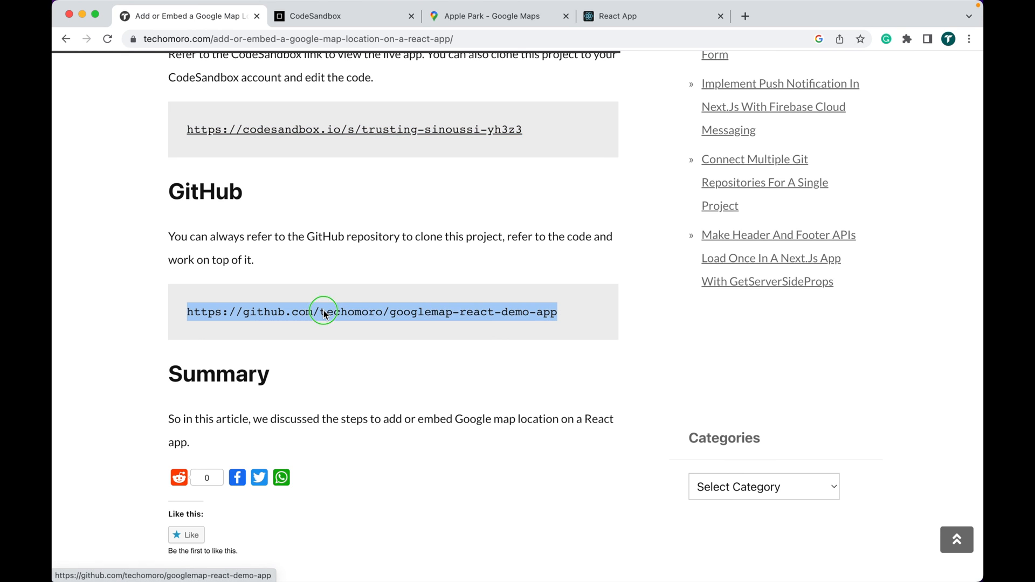
Go to the googlemap-react-demo-app GitHub repo and show its Code clone options.
{"action": "left_click", "coordinate": [323, 313]}
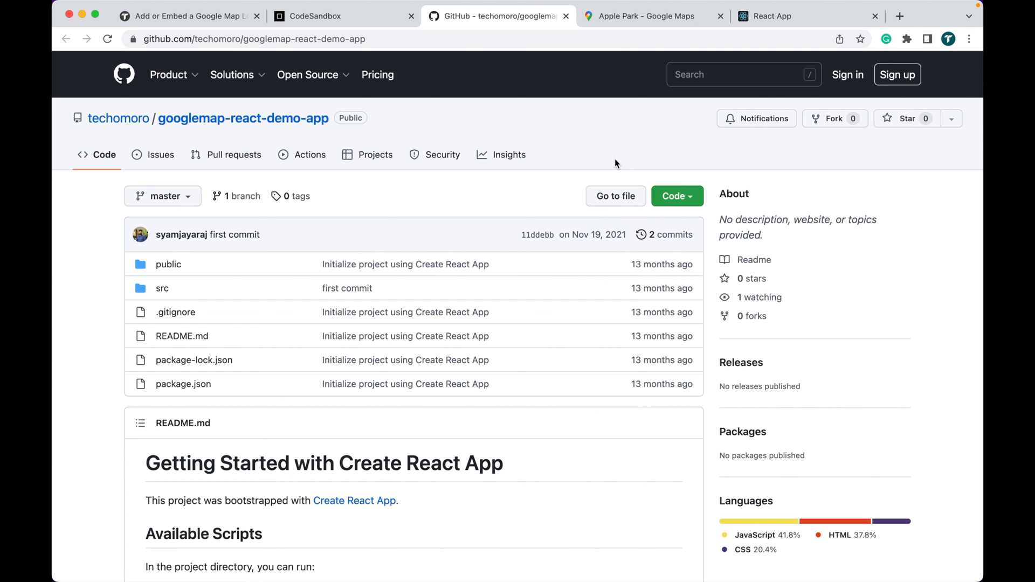
{"action": "left_click", "coordinate": [676, 196]}
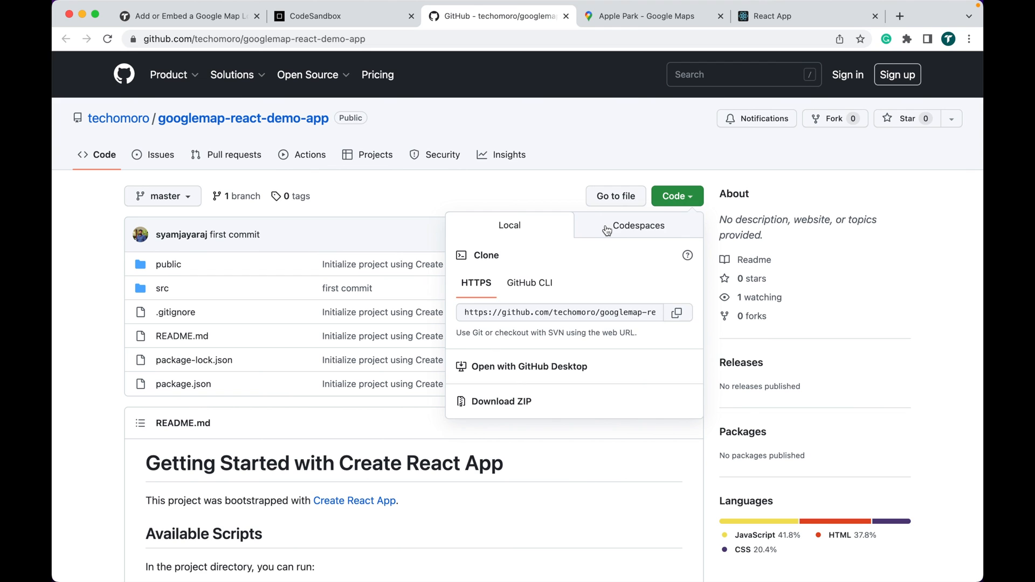